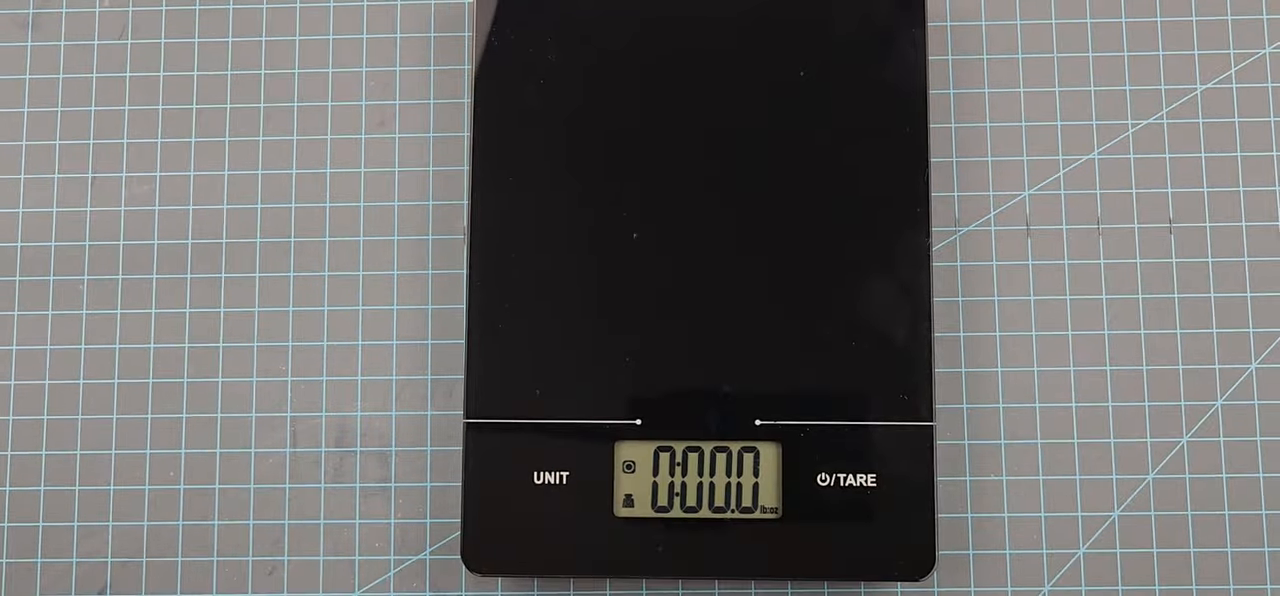
# Step: Power off the kitchen scale with its power/TARE button so the display shows dashes
pyautogui.click(843, 480)
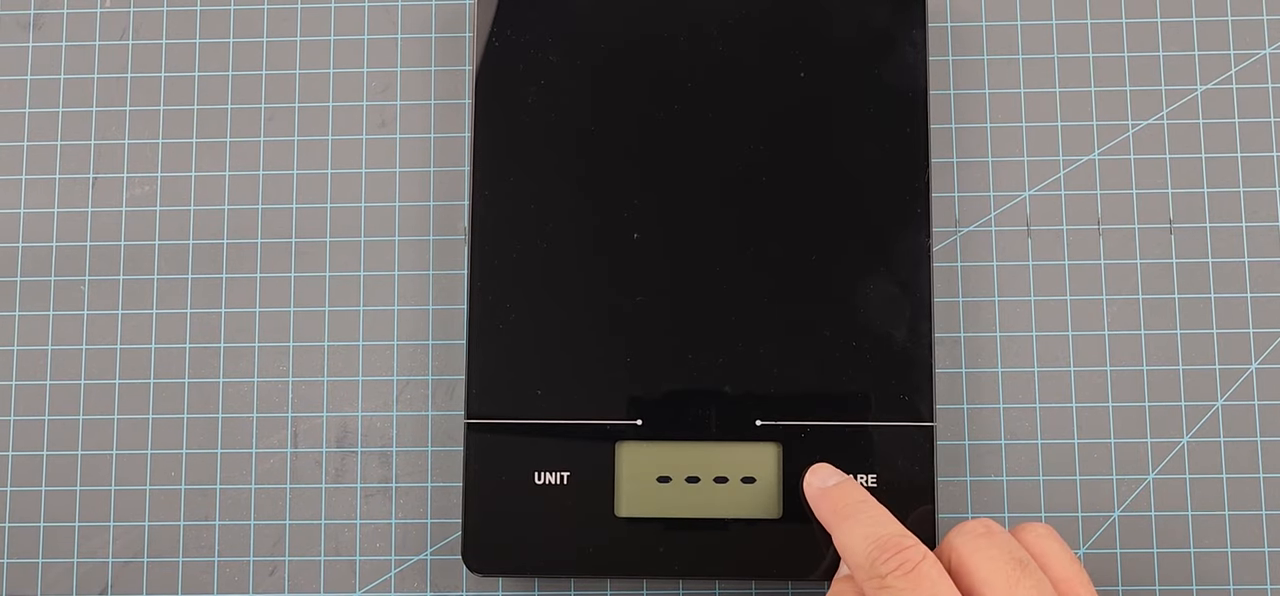